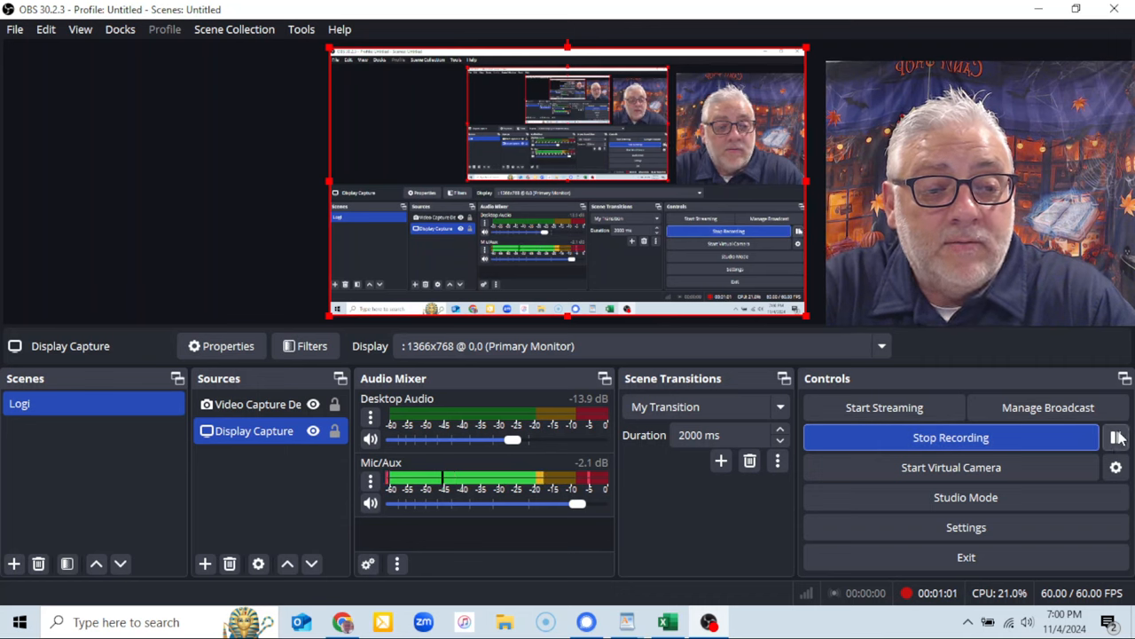
{"action": "mouse_move", "coordinate": [1116, 438]}
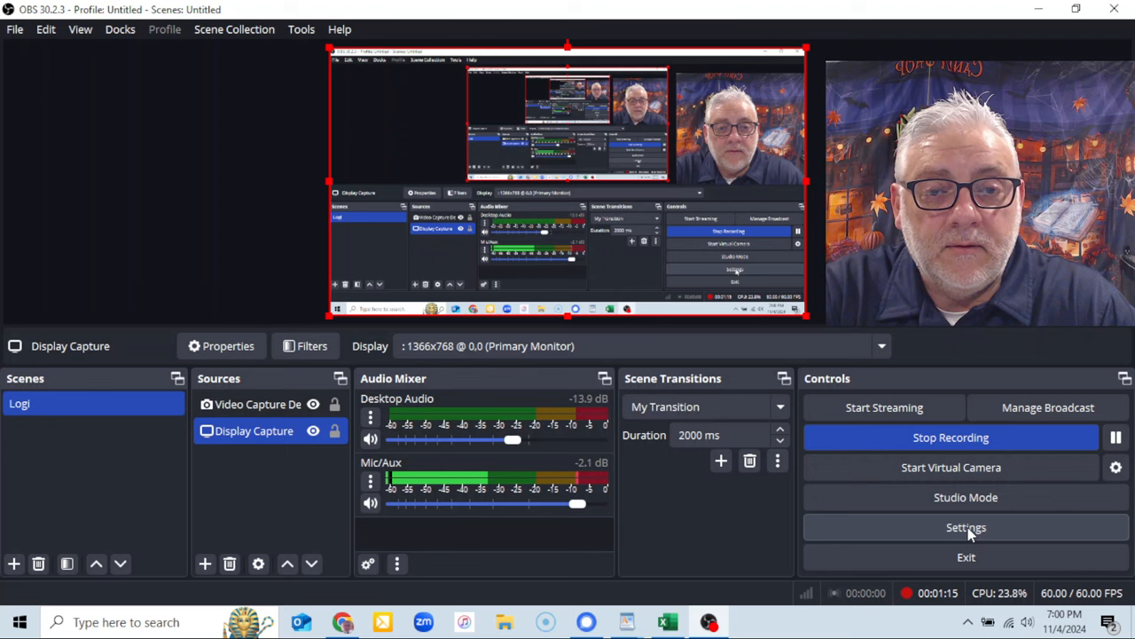
Step: Open OBS Settings and go to the Hotkeys page listing the recording shortcuts
{"action": "left_click", "coordinate": [965, 527]}
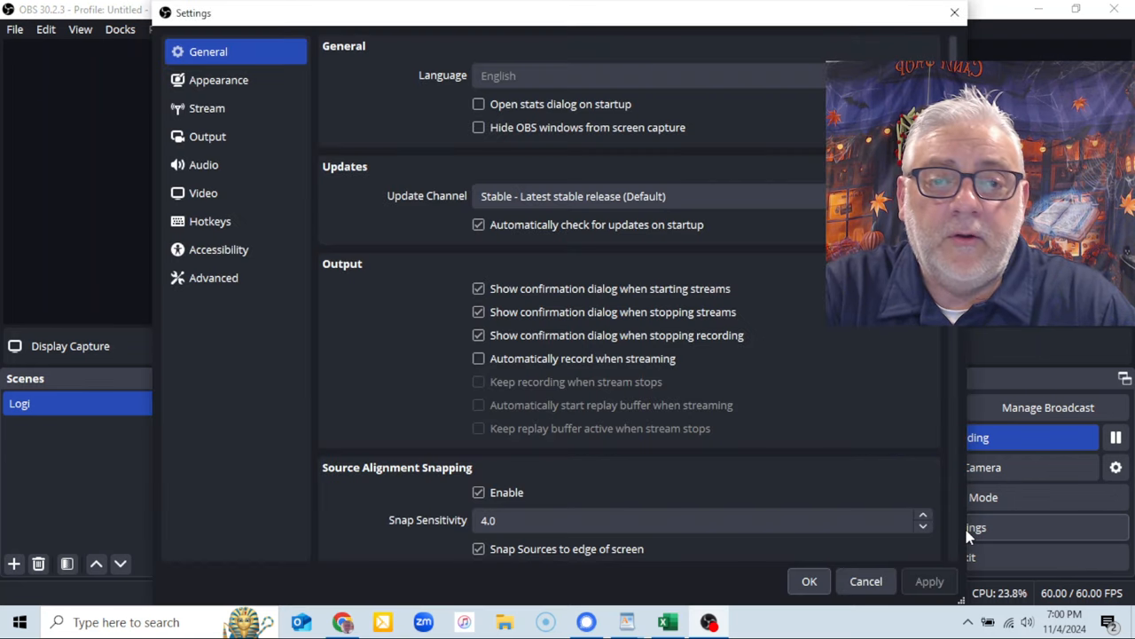
{"action": "left_click", "coordinate": [207, 136]}
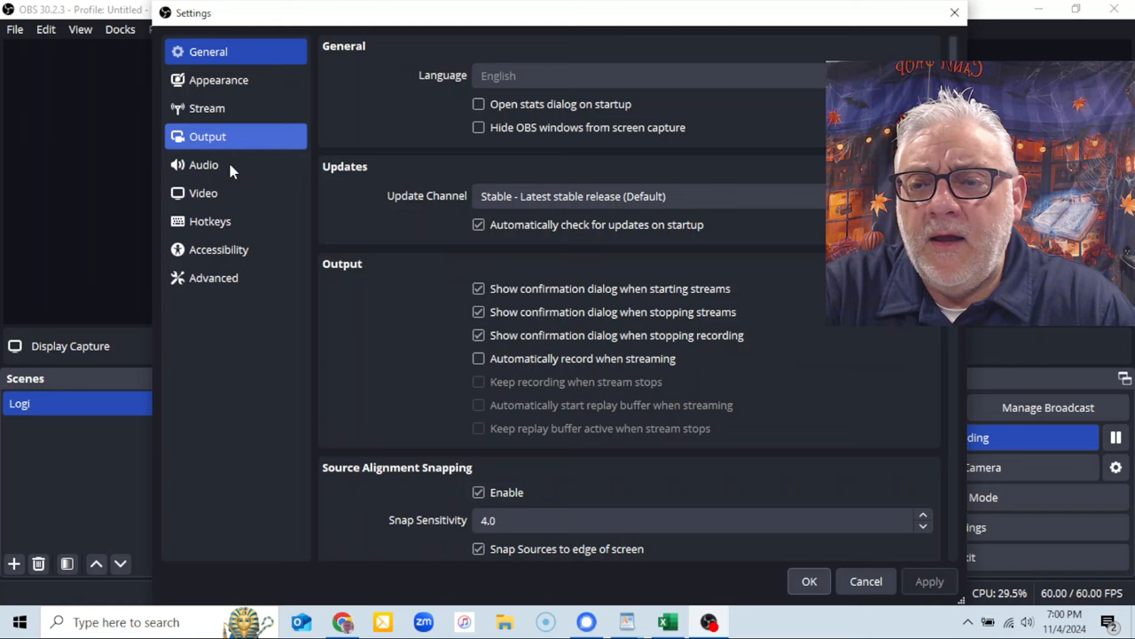
{"action": "left_click", "coordinate": [210, 221]}
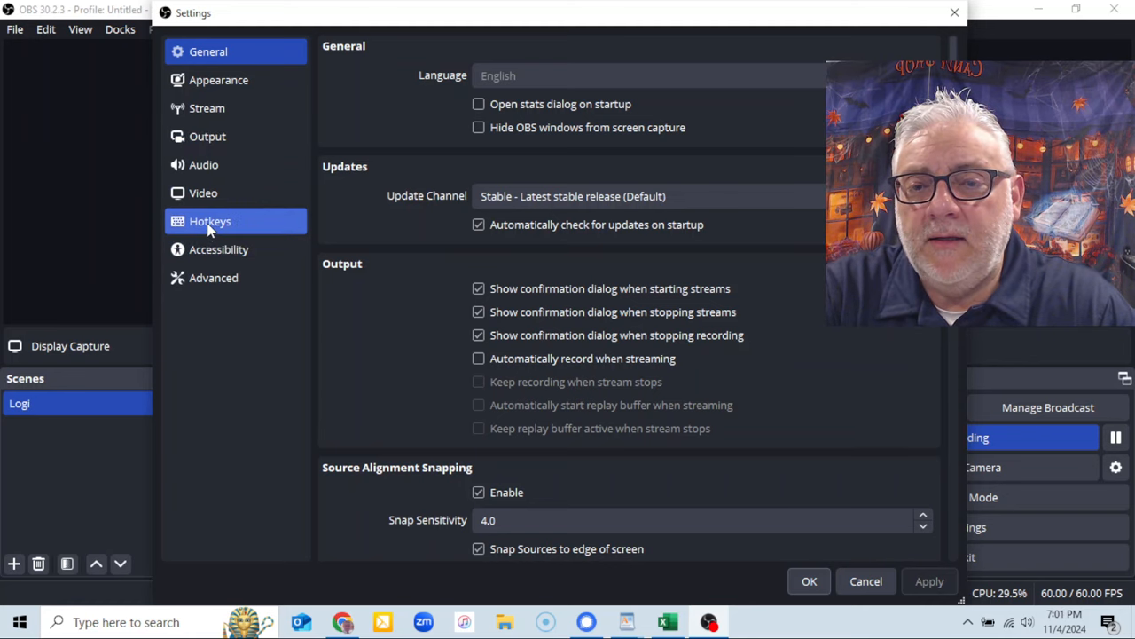
{"action": "left_click", "coordinate": [210, 221]}
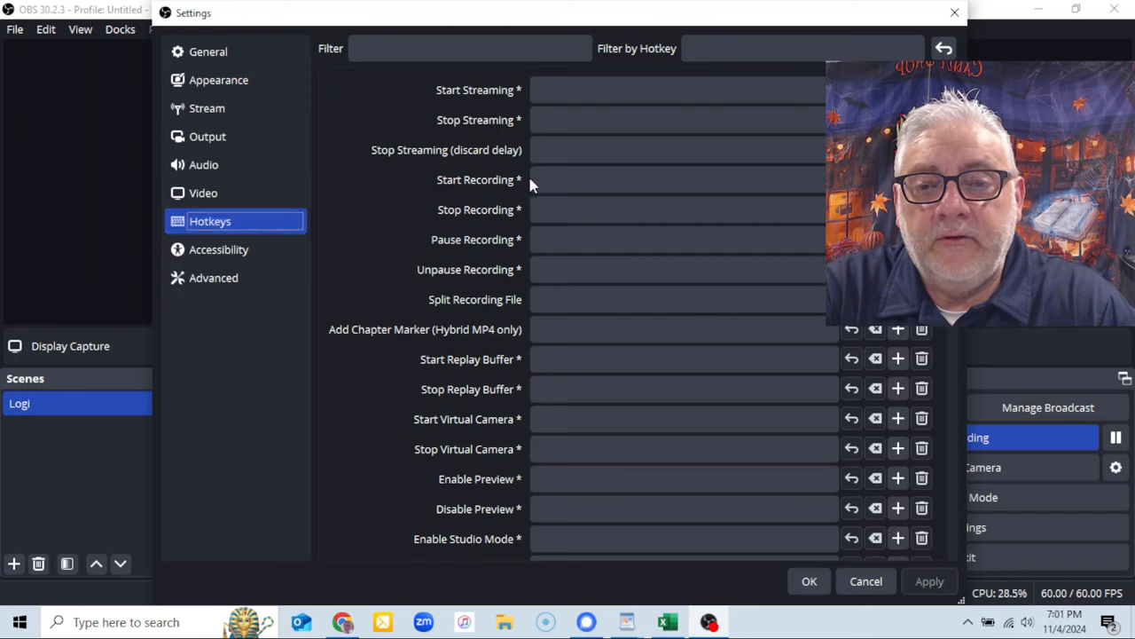
{"action": "left_click", "coordinate": [677, 209]}
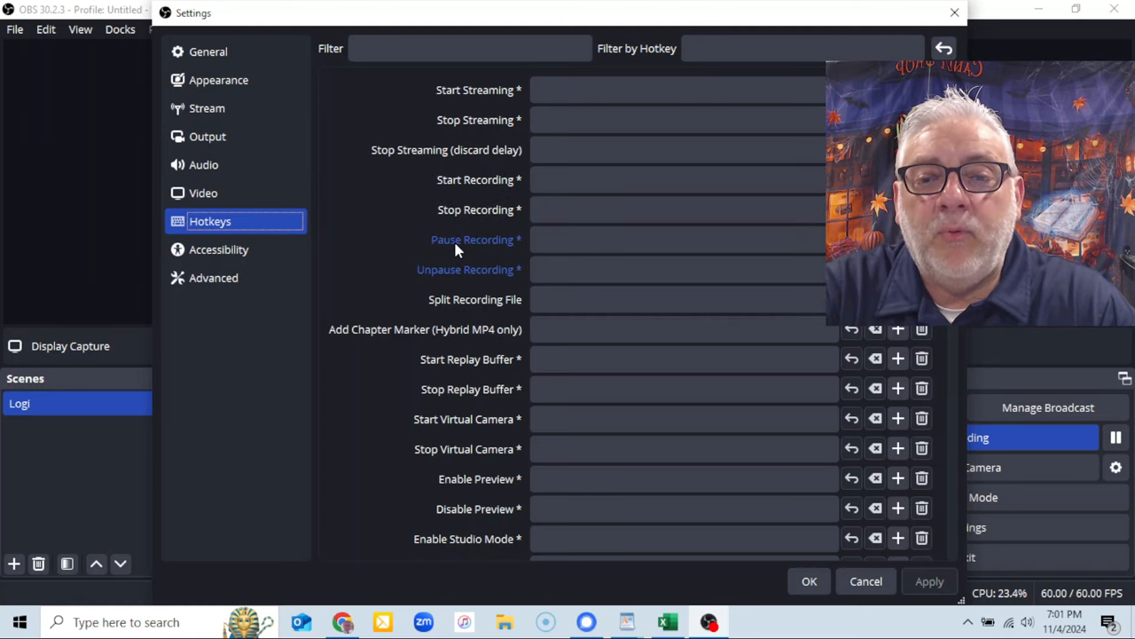
{"action": "mouse_move", "coordinate": [559, 260]}
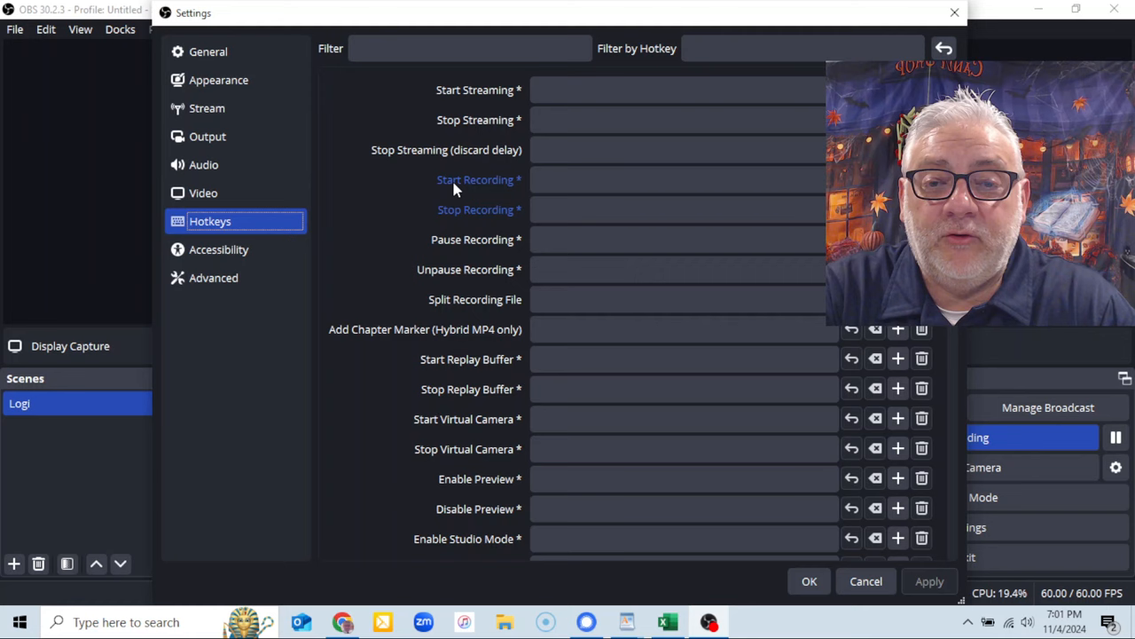
{"action": "mouse_move", "coordinate": [461, 248]}
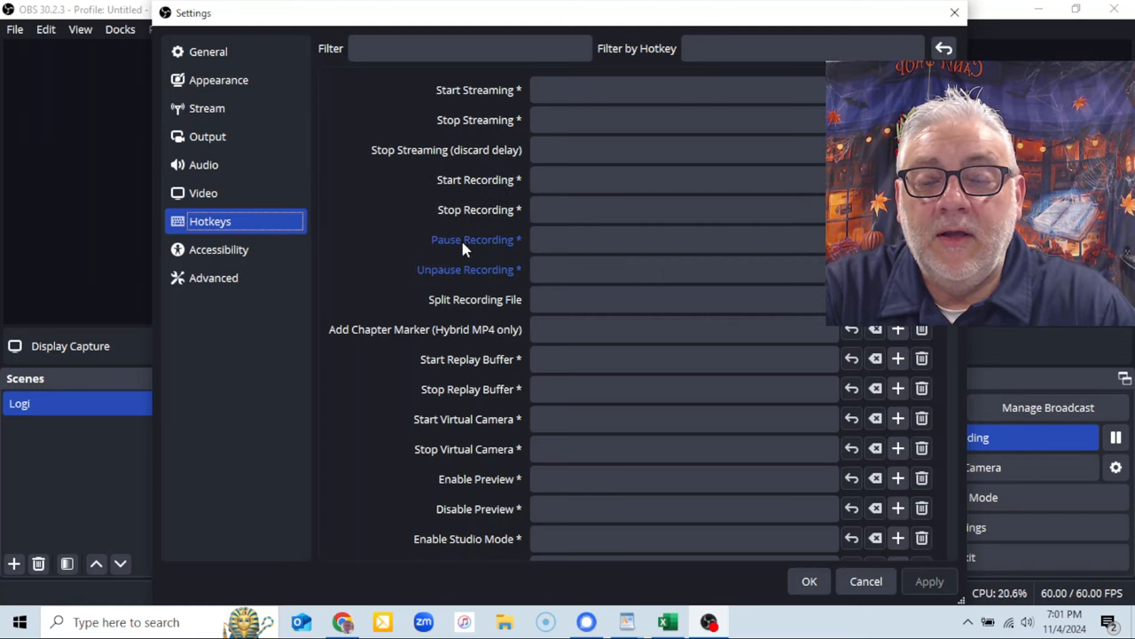
{"action": "mouse_move", "coordinate": [497, 257]}
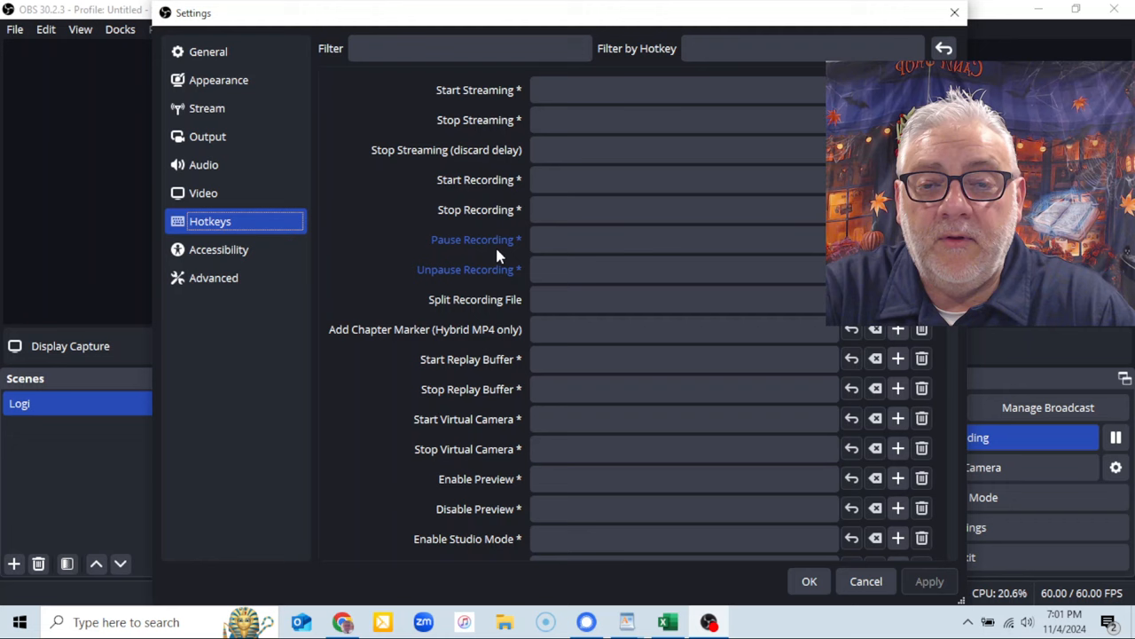
Step: Bind Insert to Pause Recording, then edit the Unpause Recording shortcut field
{"action": "left_click", "coordinate": [674, 239]}
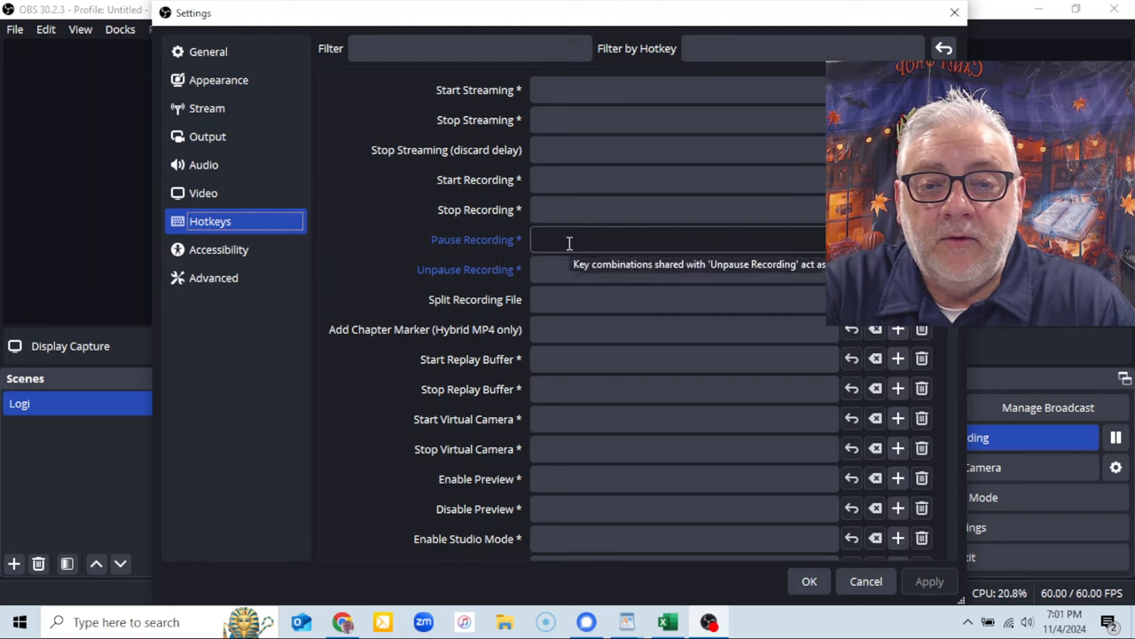
{"action": "left_click", "coordinate": [679, 239]}
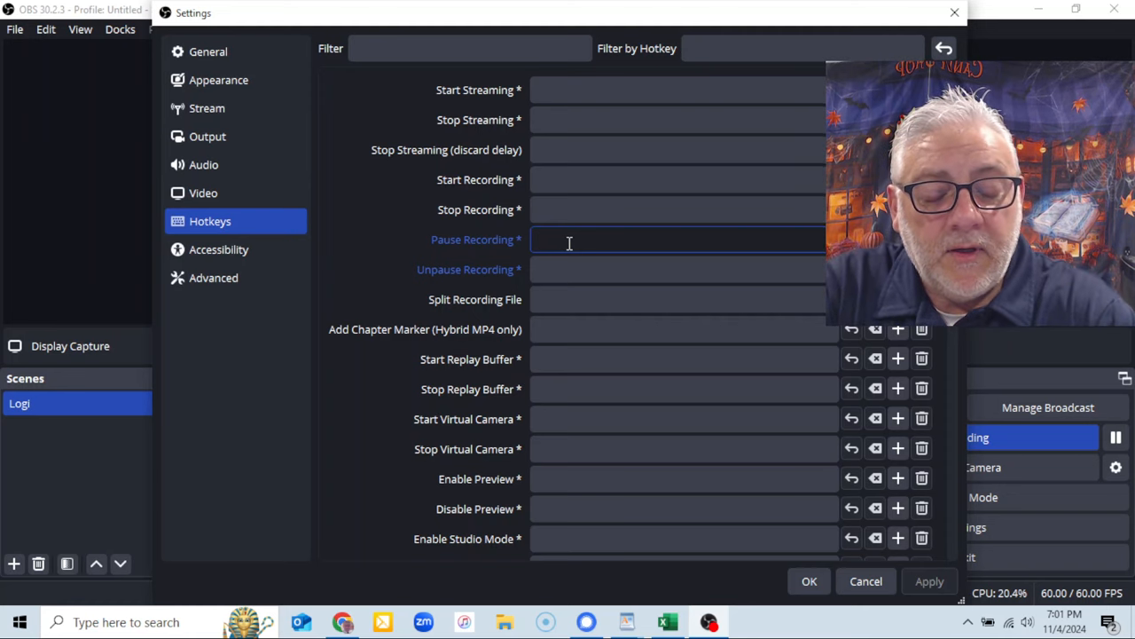
{"action": "key", "text": "Insert"}
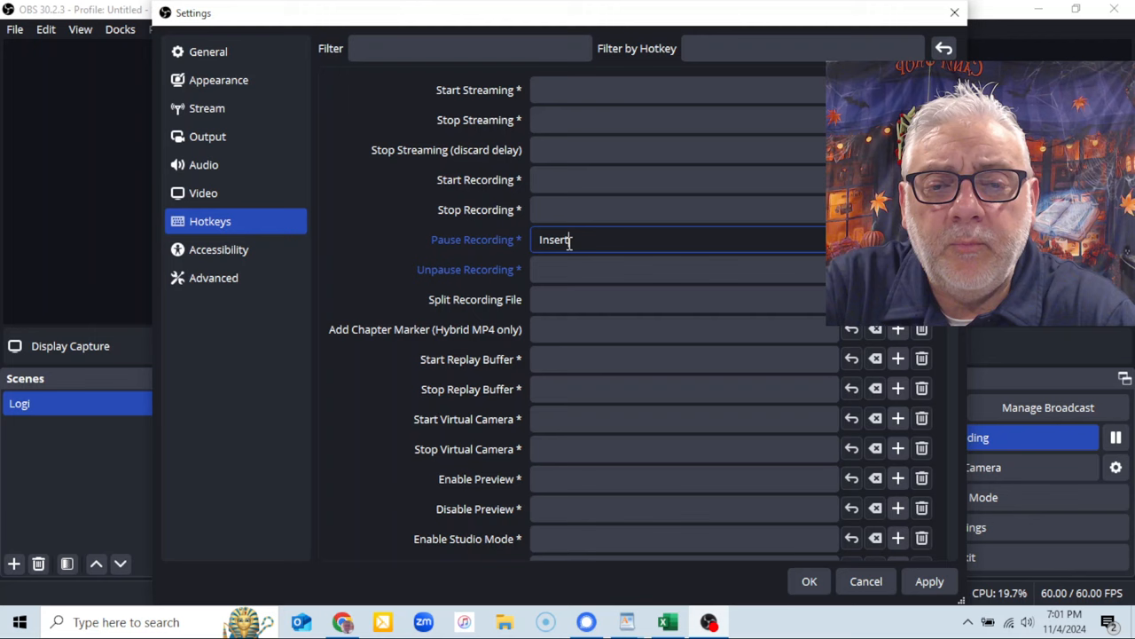
{"action": "left_click", "coordinate": [678, 270]}
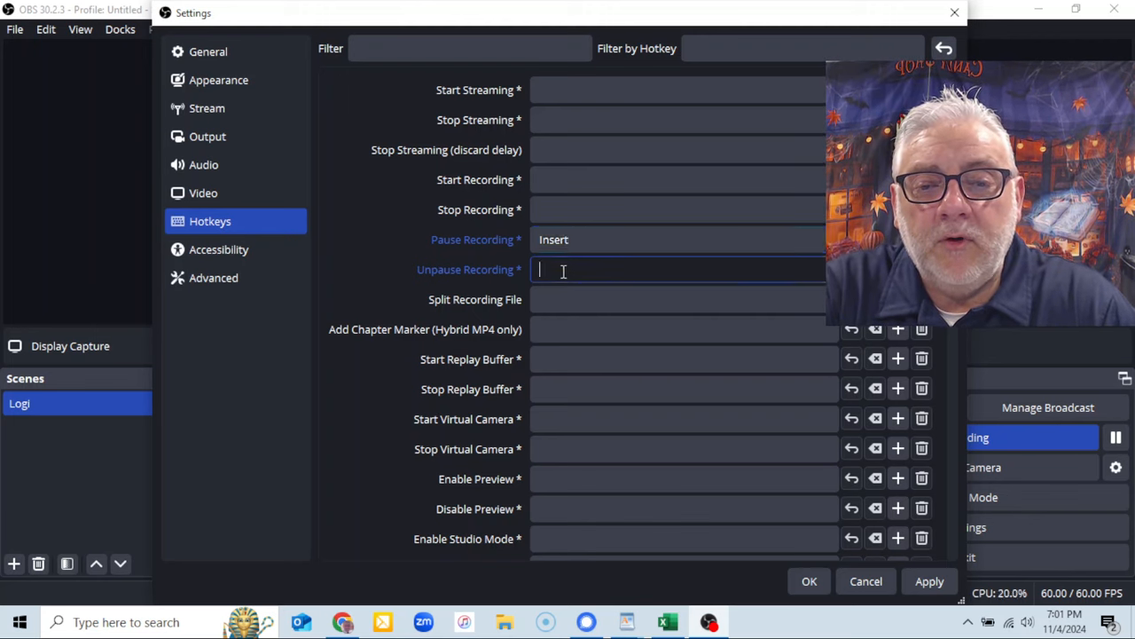
{"action": "mouse_move", "coordinate": [562, 270]}
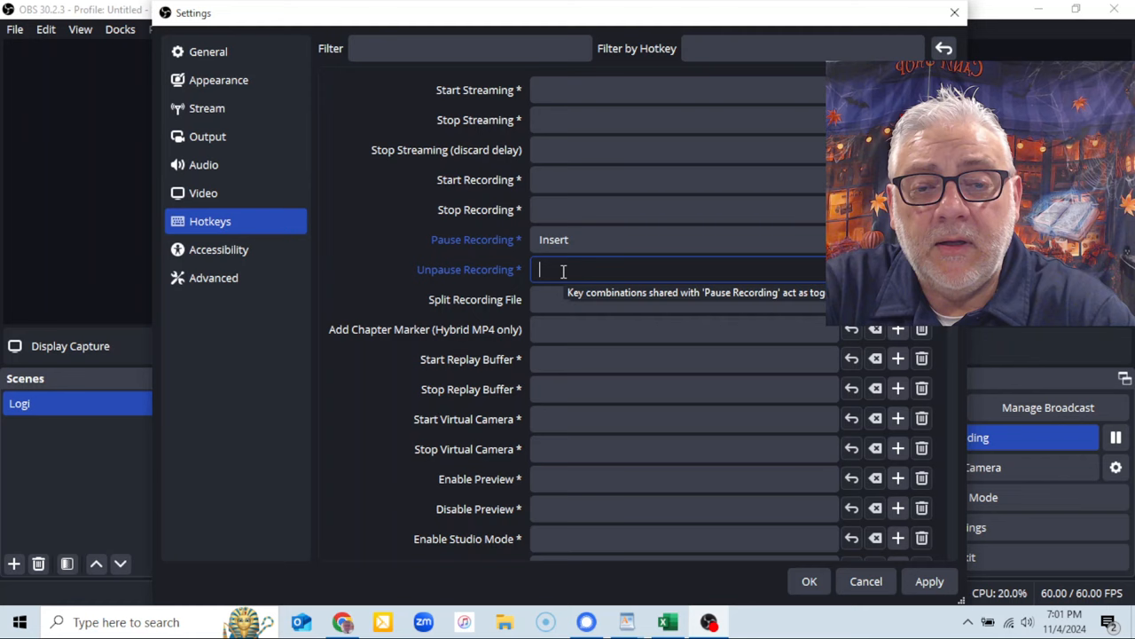
{"action": "key", "text": "Backspace"}
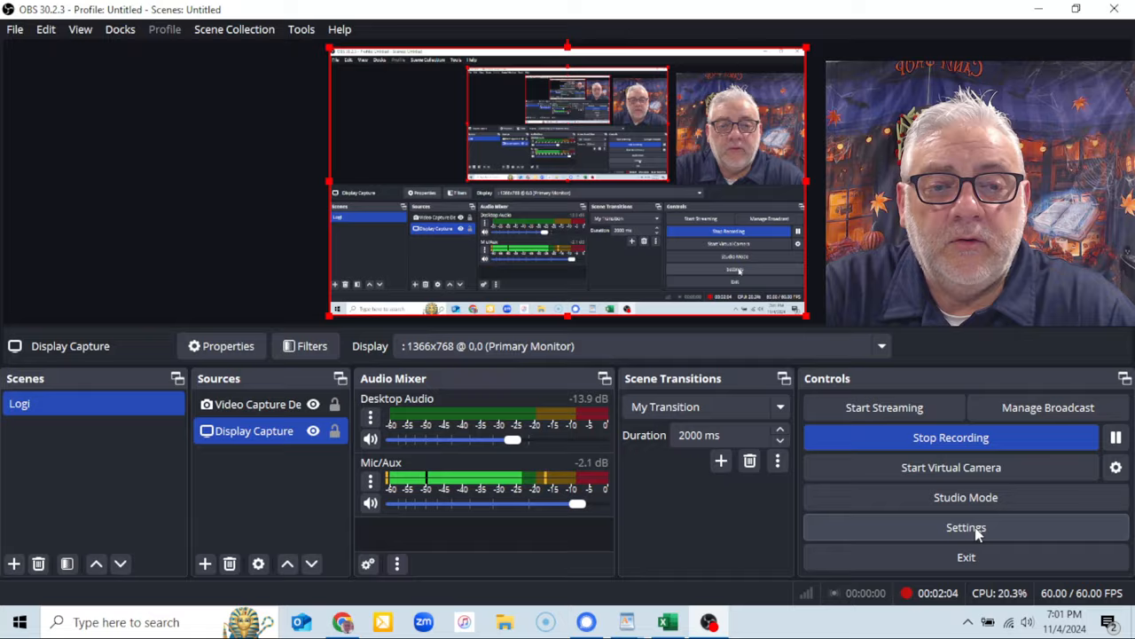
{"action": "left_click", "coordinate": [966, 527]}
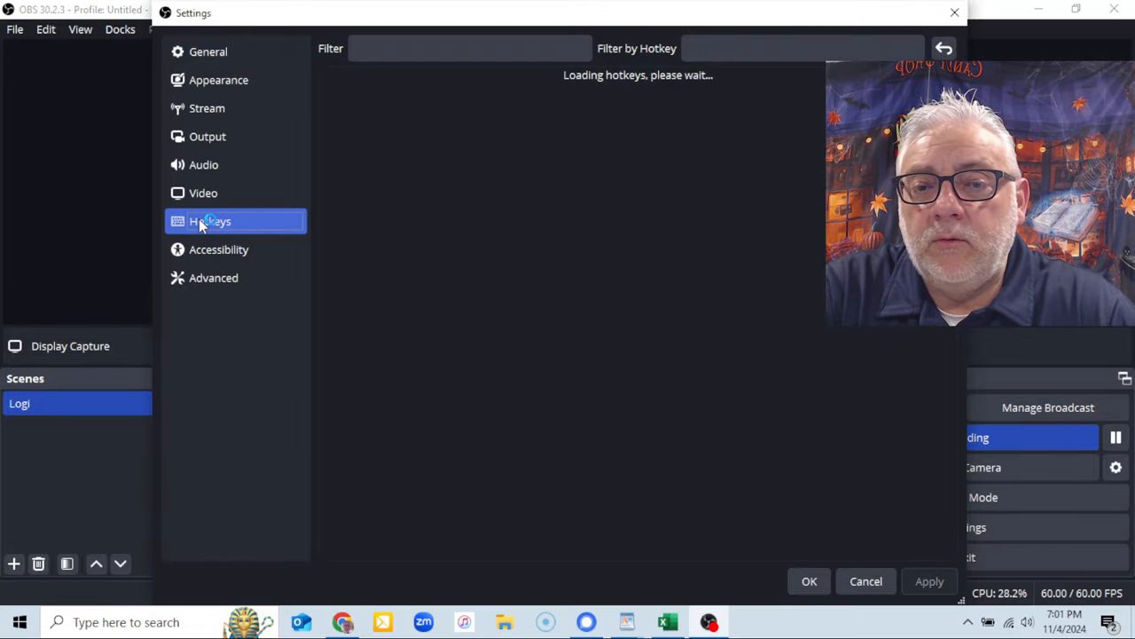
{"action": "left_click", "coordinate": [210, 220]}
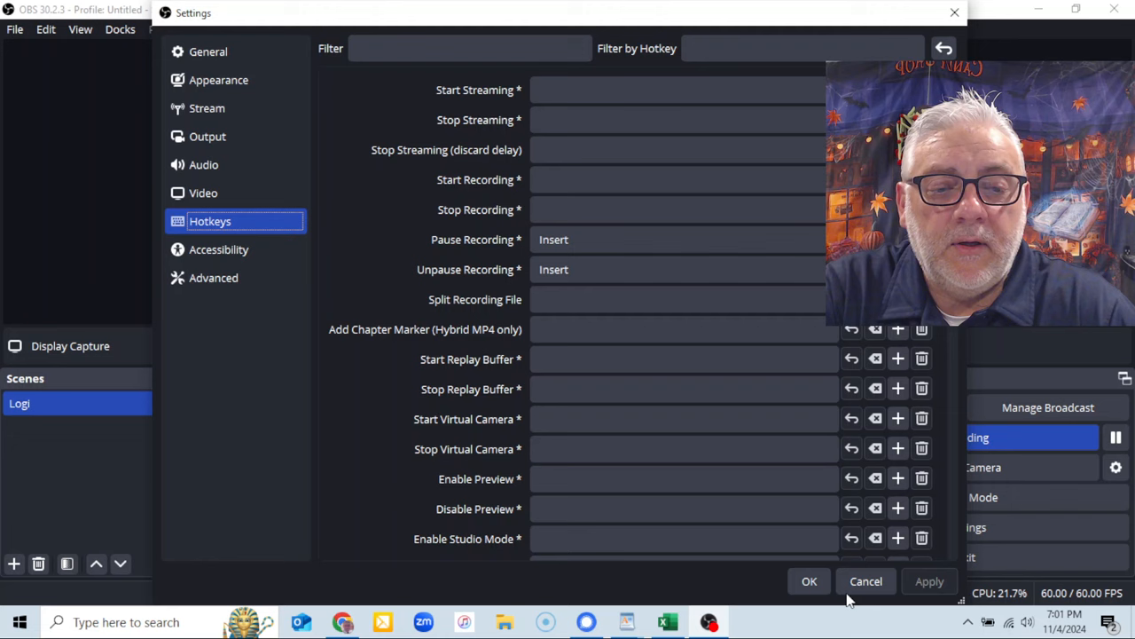
{"action": "left_click", "coordinate": [866, 581]}
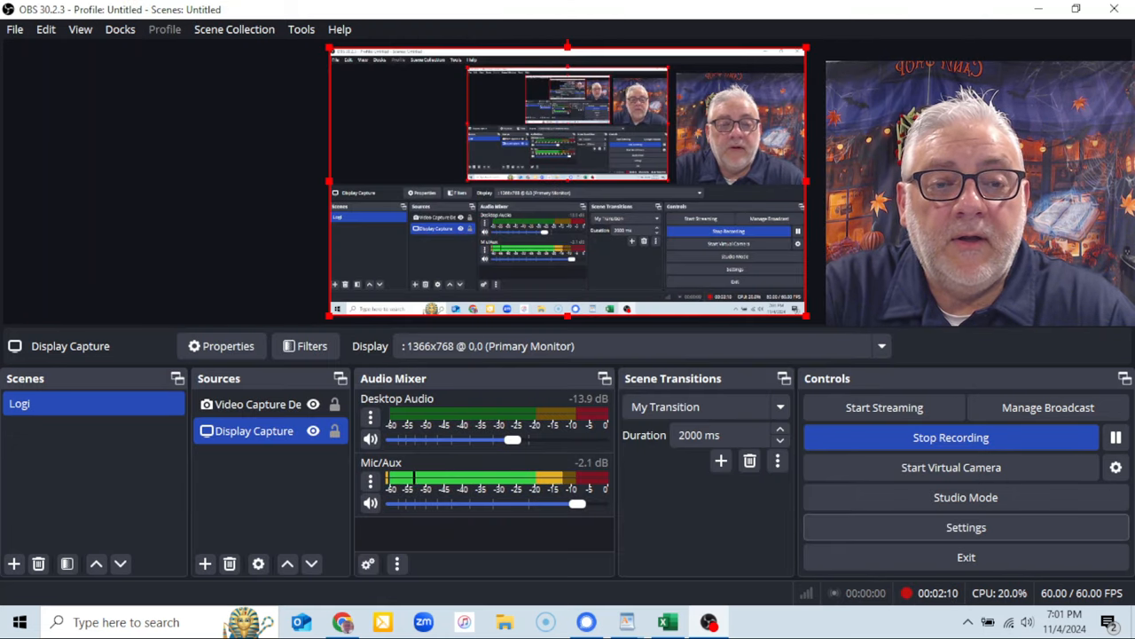